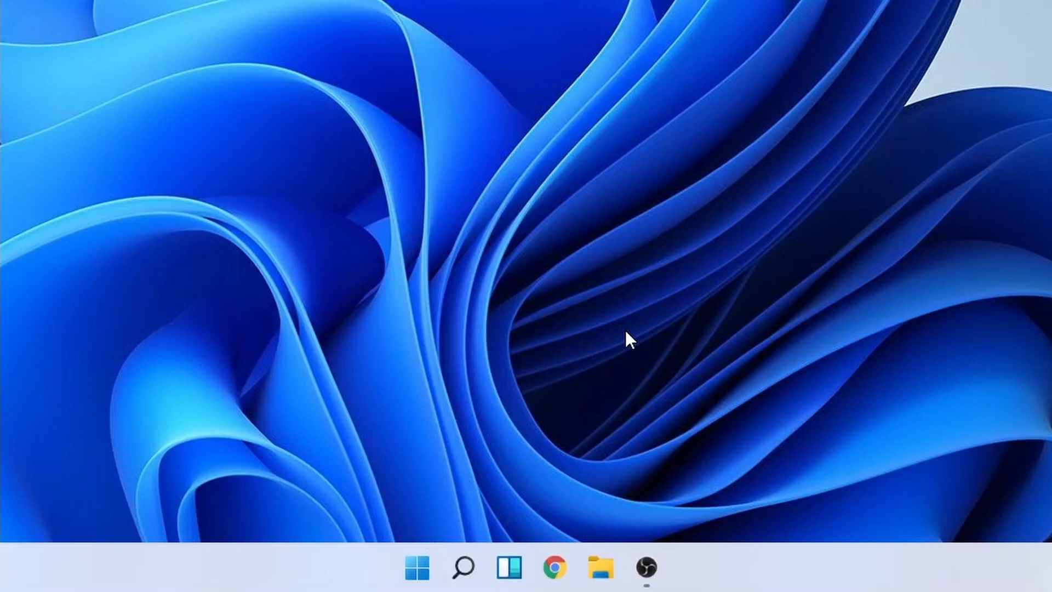
mouse_move(728, 551)
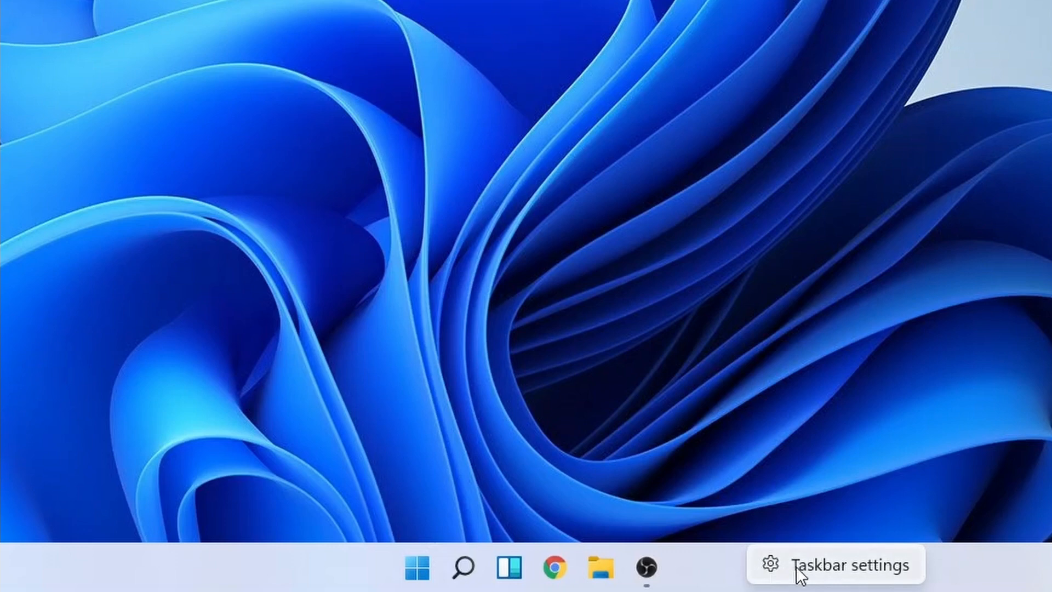
- Turn Bluetooth off from the quick settings panel and close it back to the desktop
left_click(845, 563)
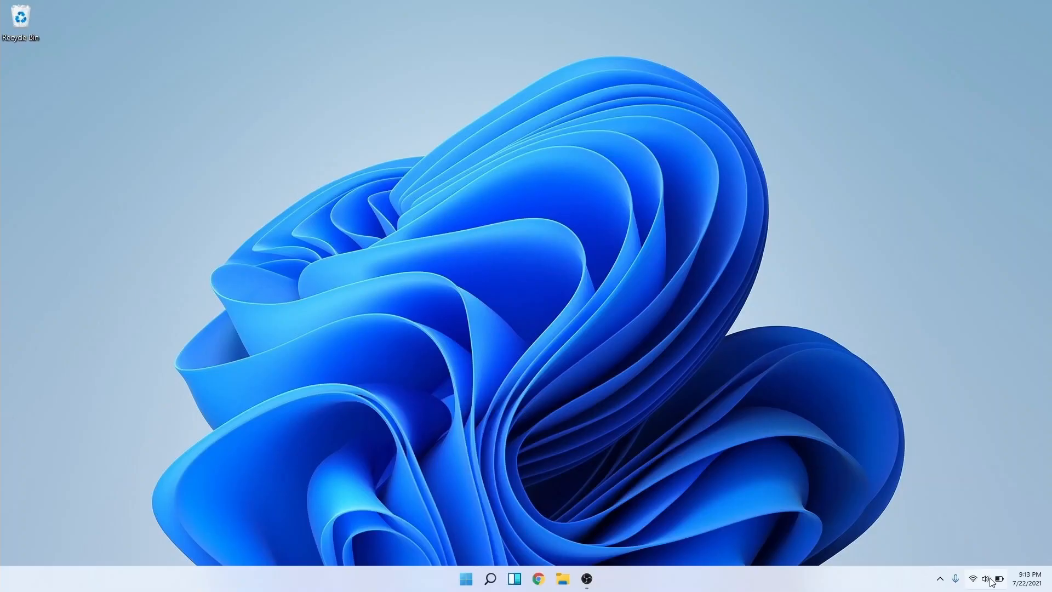
left_click(988, 573)
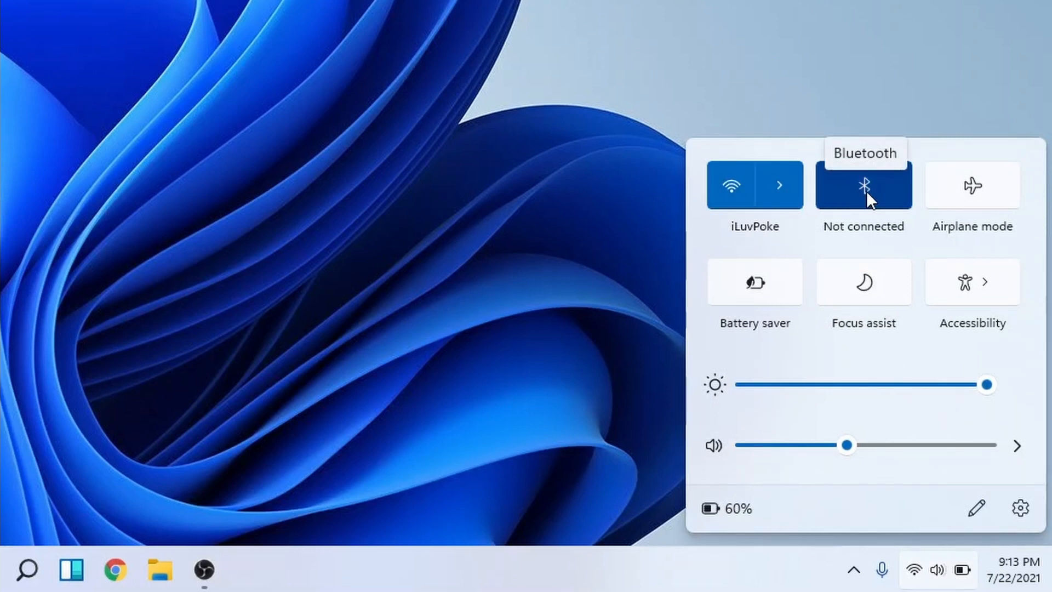
left_click(864, 187)
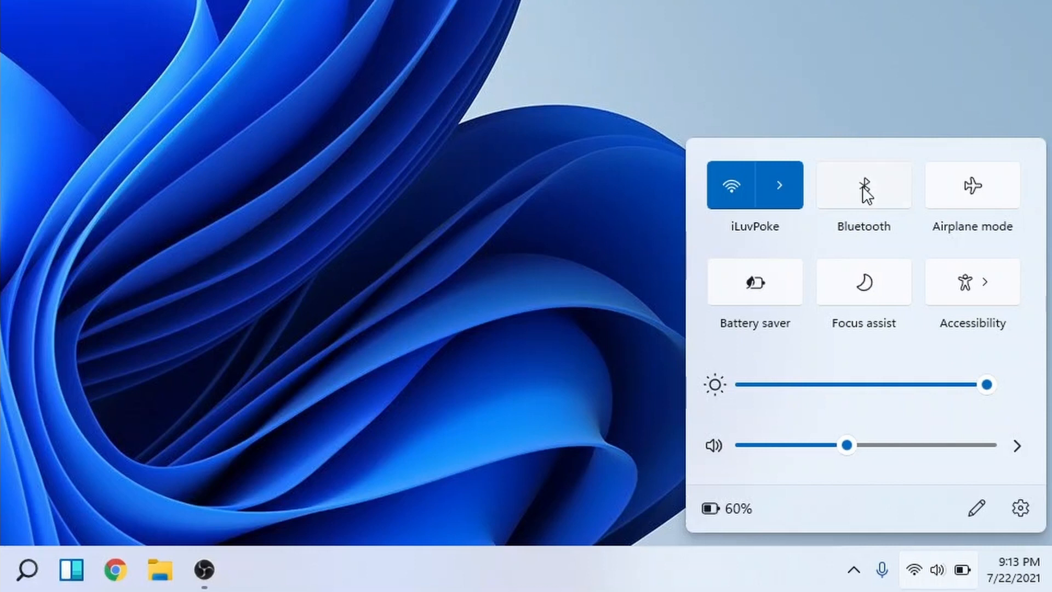
left_click(864, 186)
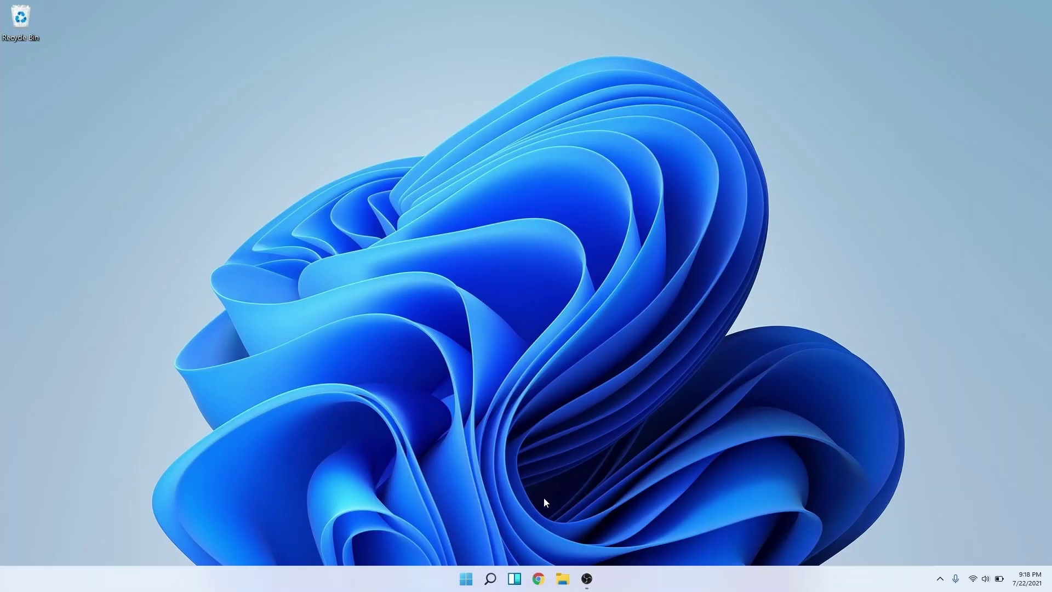
- Show the Start menu with pinned apps, then File Explorer at OneDrive's Documents folder
left_click(468, 577)
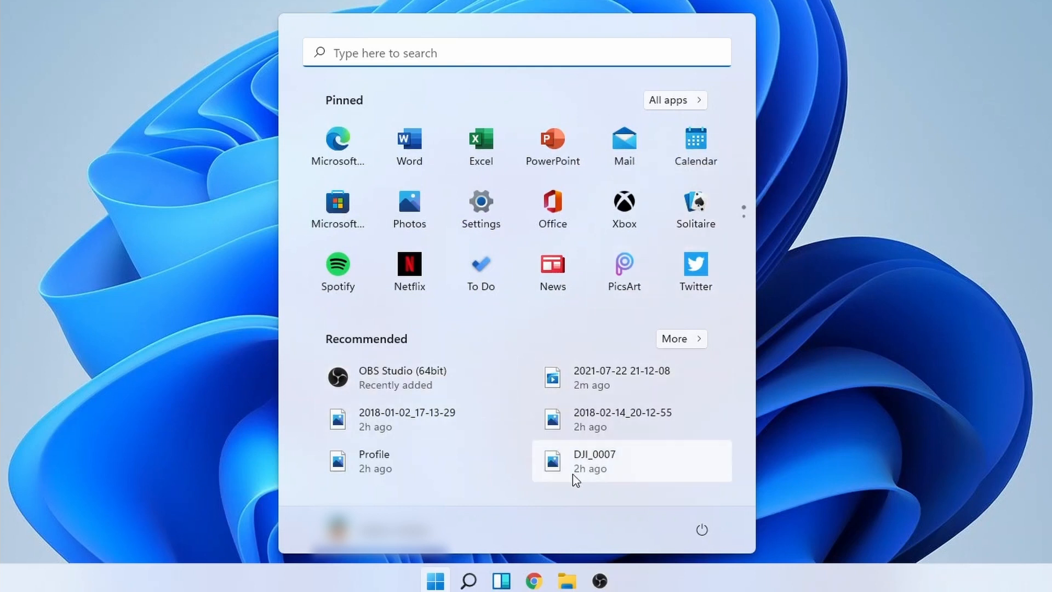
mouse_move(519, 99)
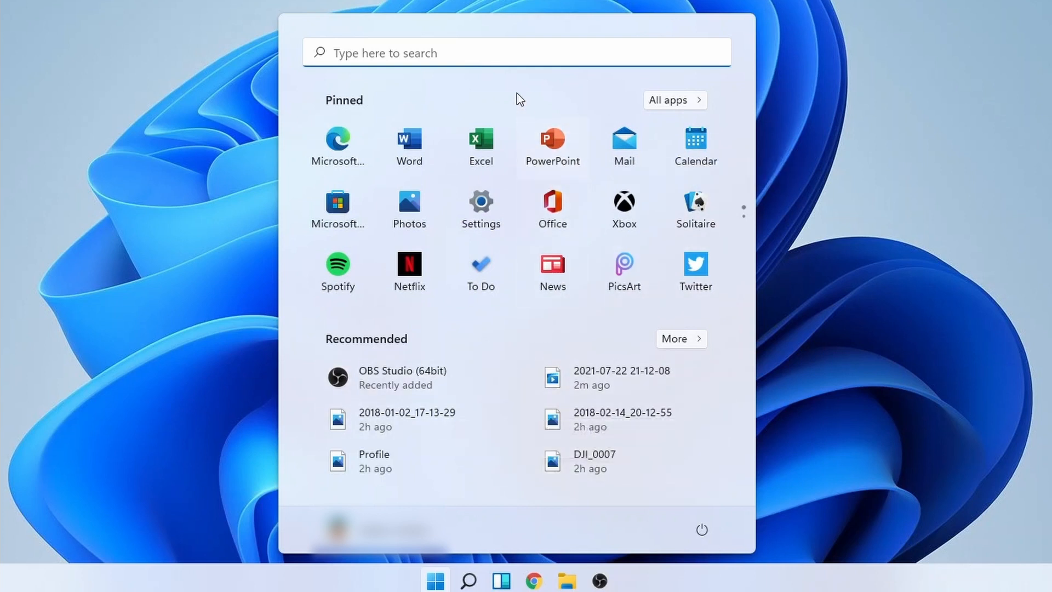
left_click(509, 576)
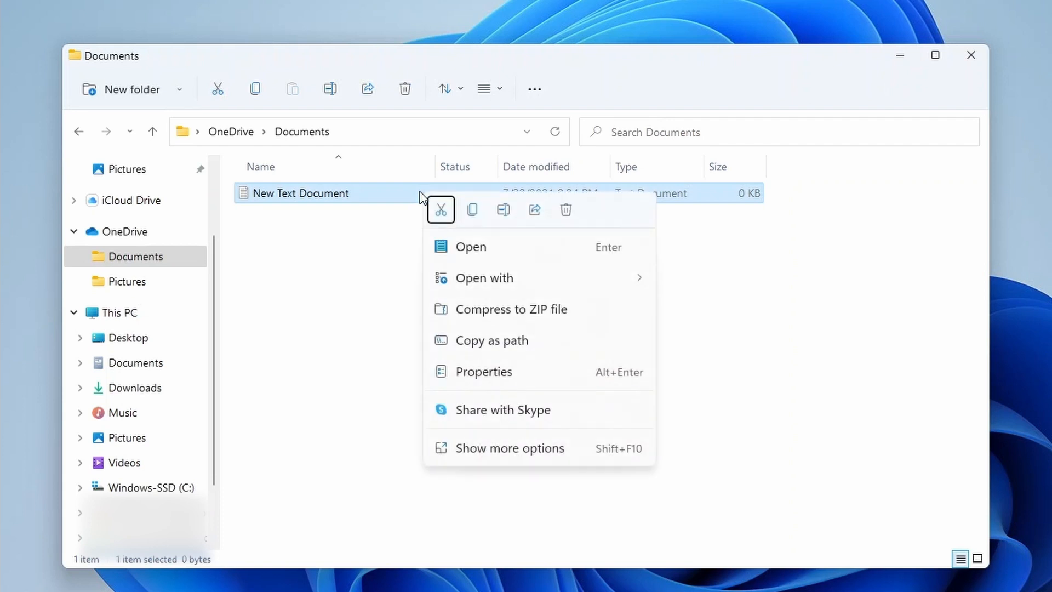
mouse_move(532, 215)
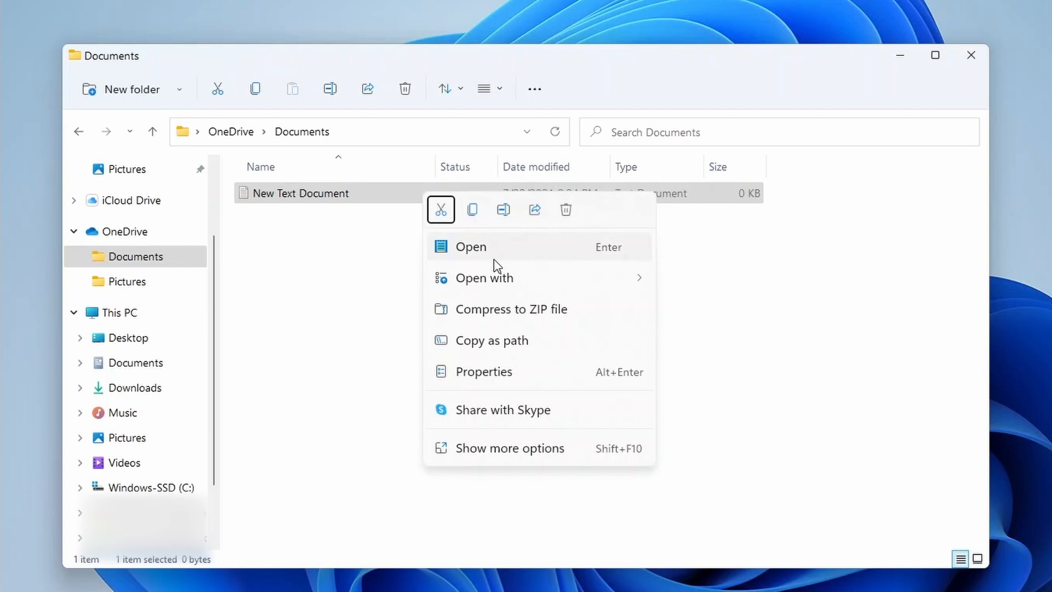
mouse_move(514, 490)
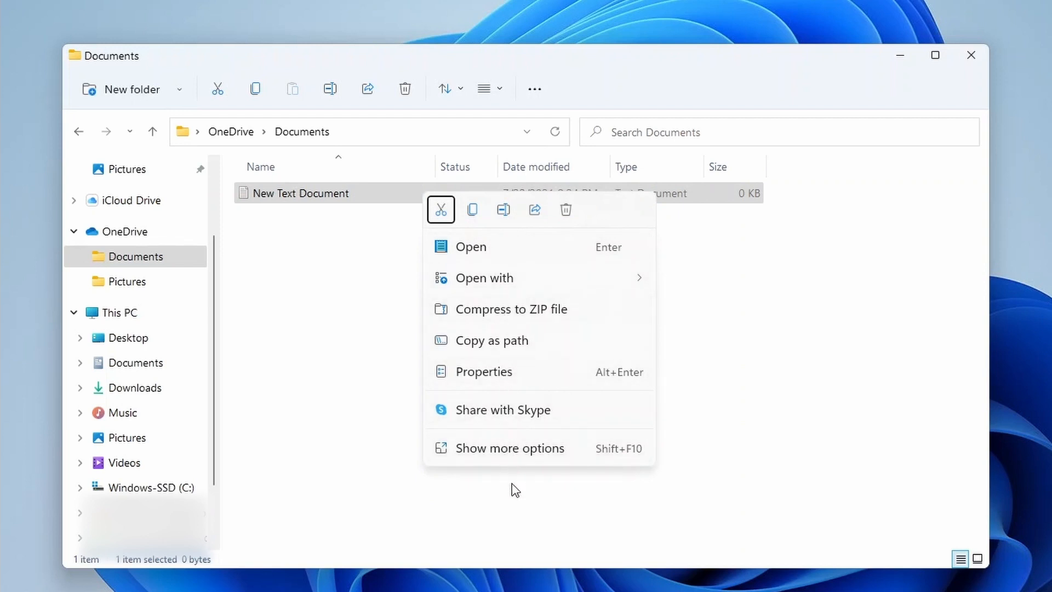